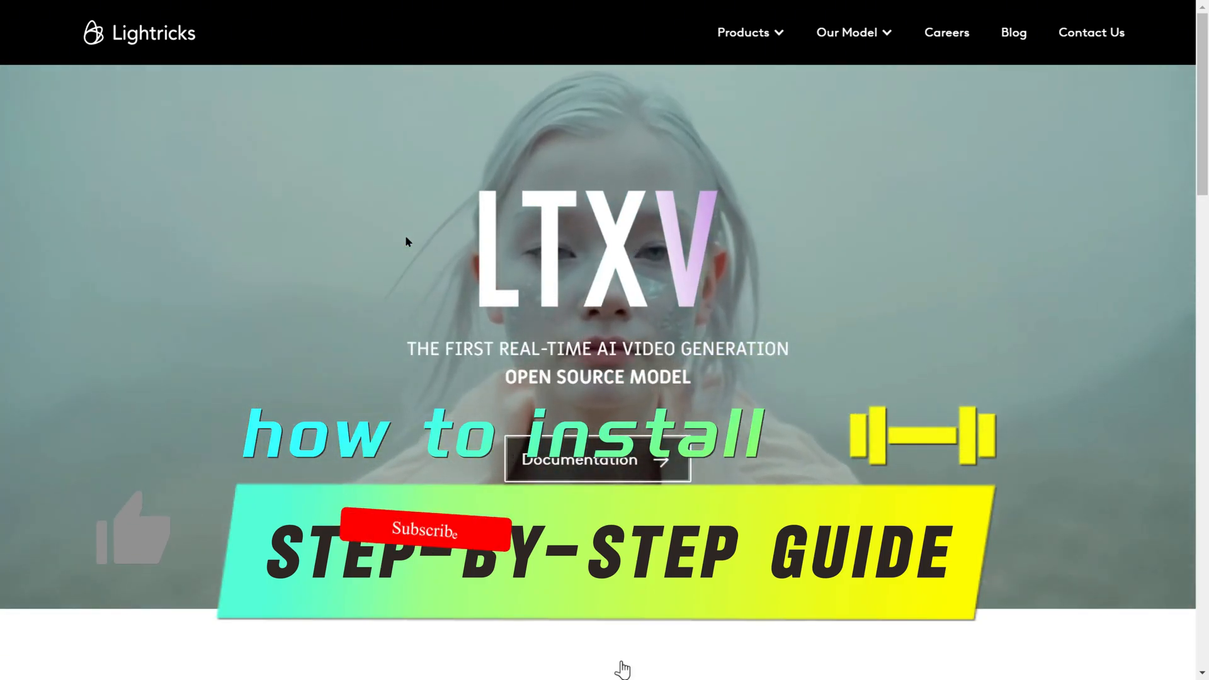
Step: Play the first generated 12-second clip of the smiling woman in the large viewer
click(420, 530)
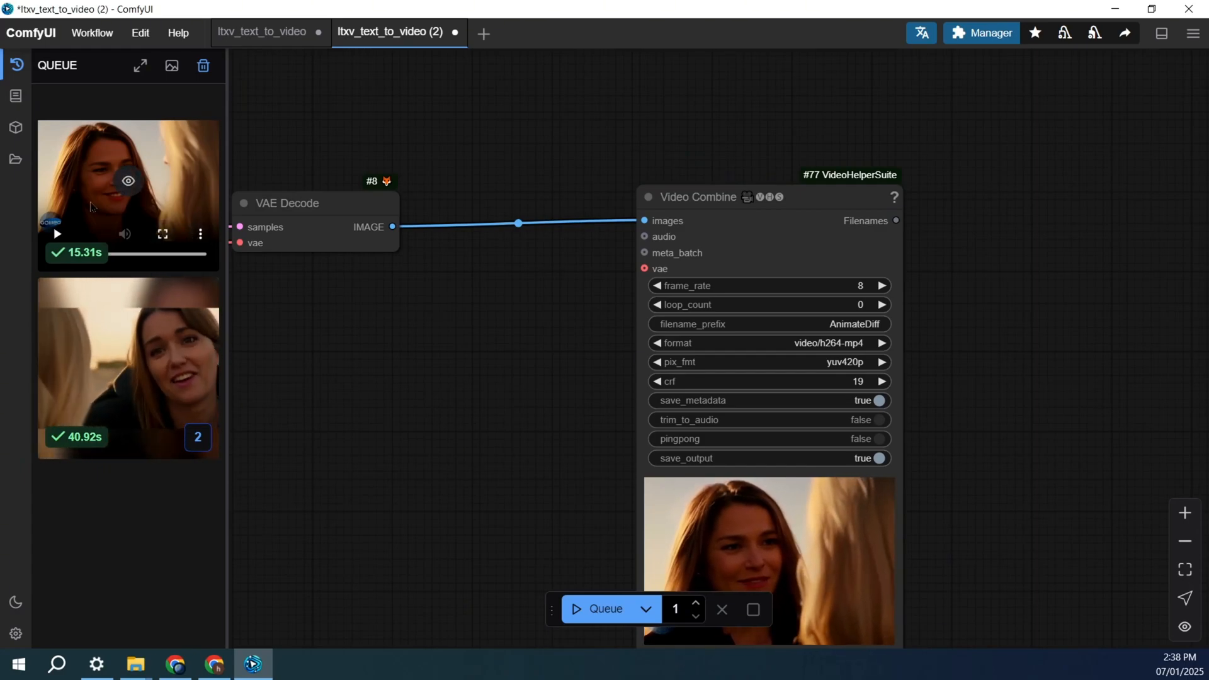
click(130, 180)
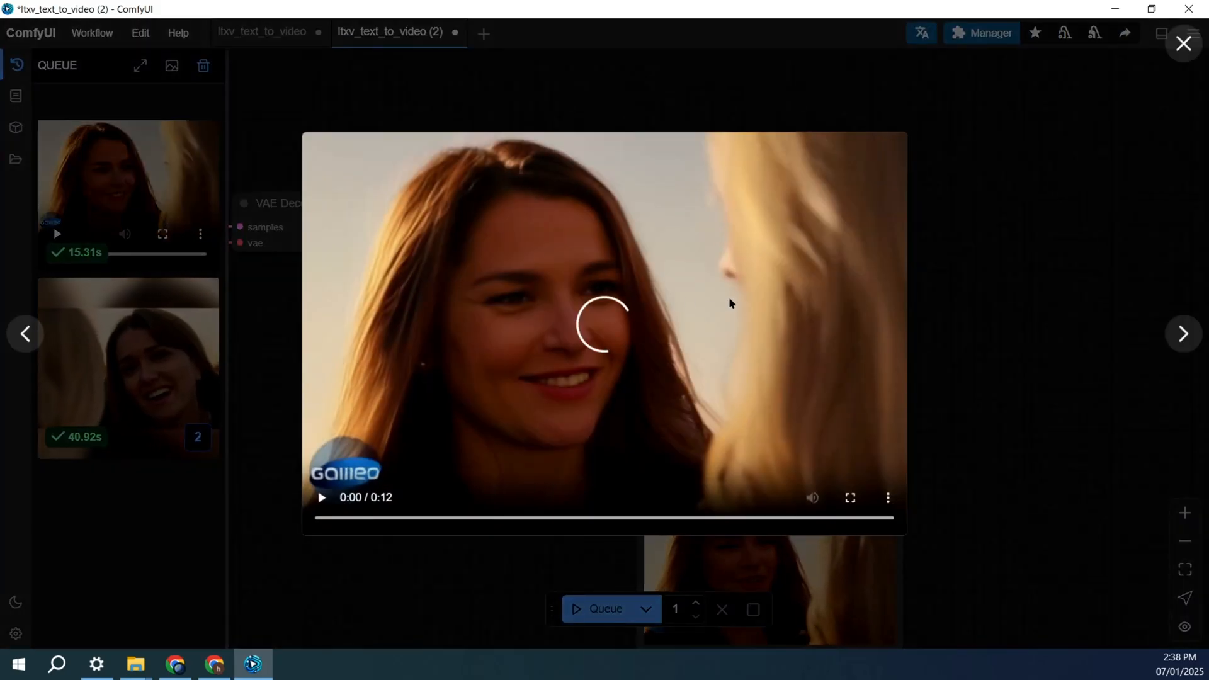
click(323, 497)
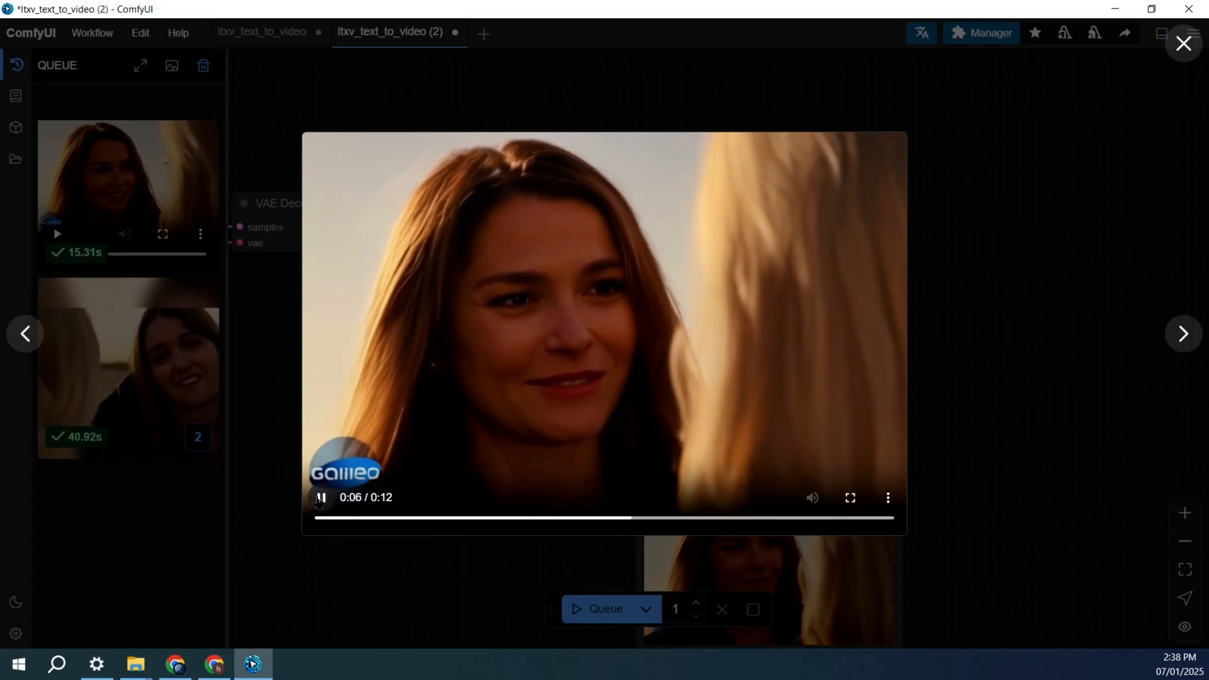
click(888, 498)
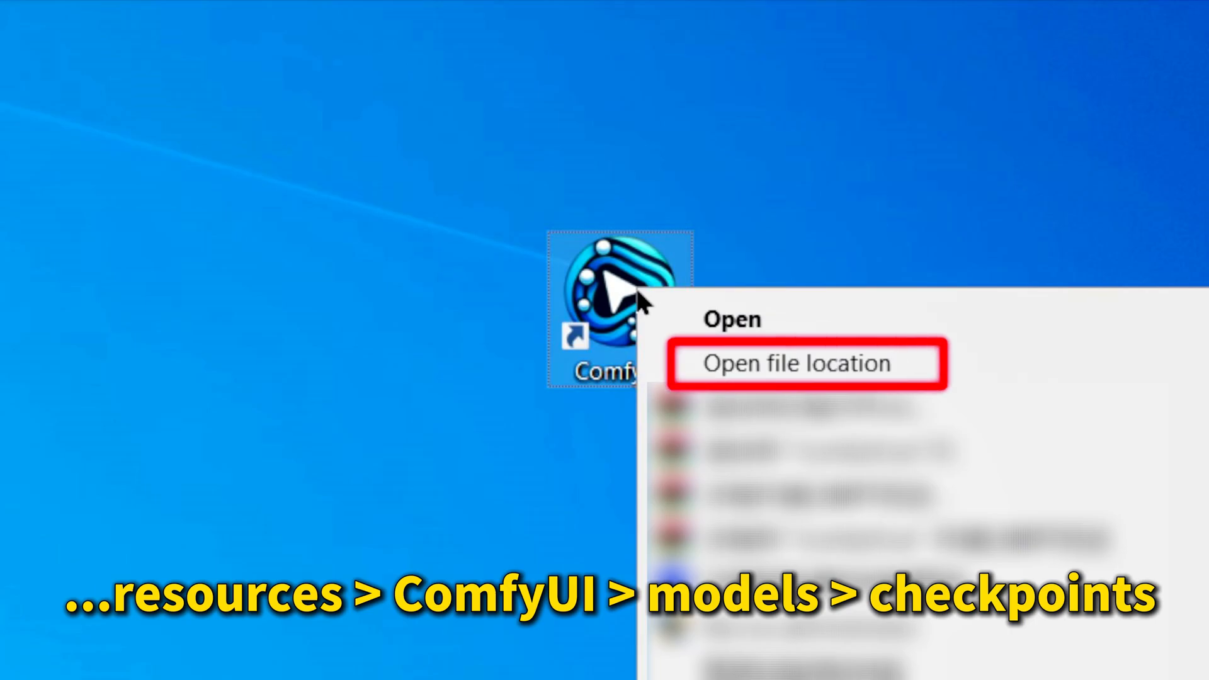
Step: Navigate from the ComfyUI shortcut's install location into resources/ComfyUI
click(808, 363)
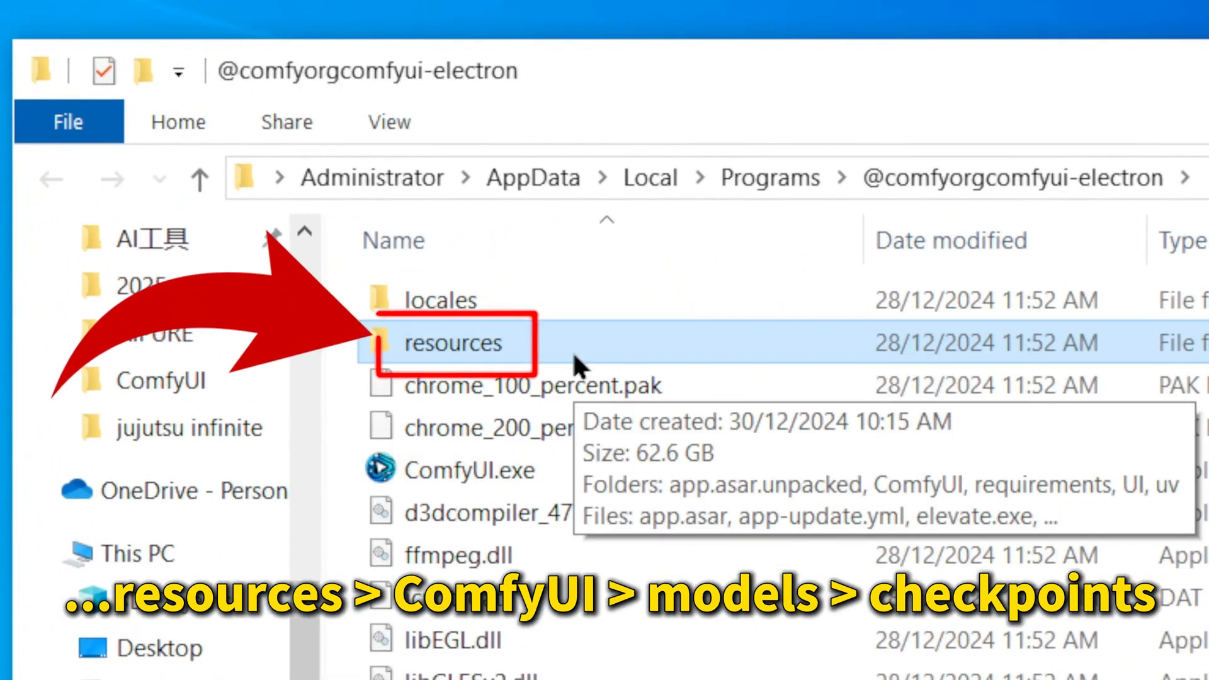
double_click(453, 342)
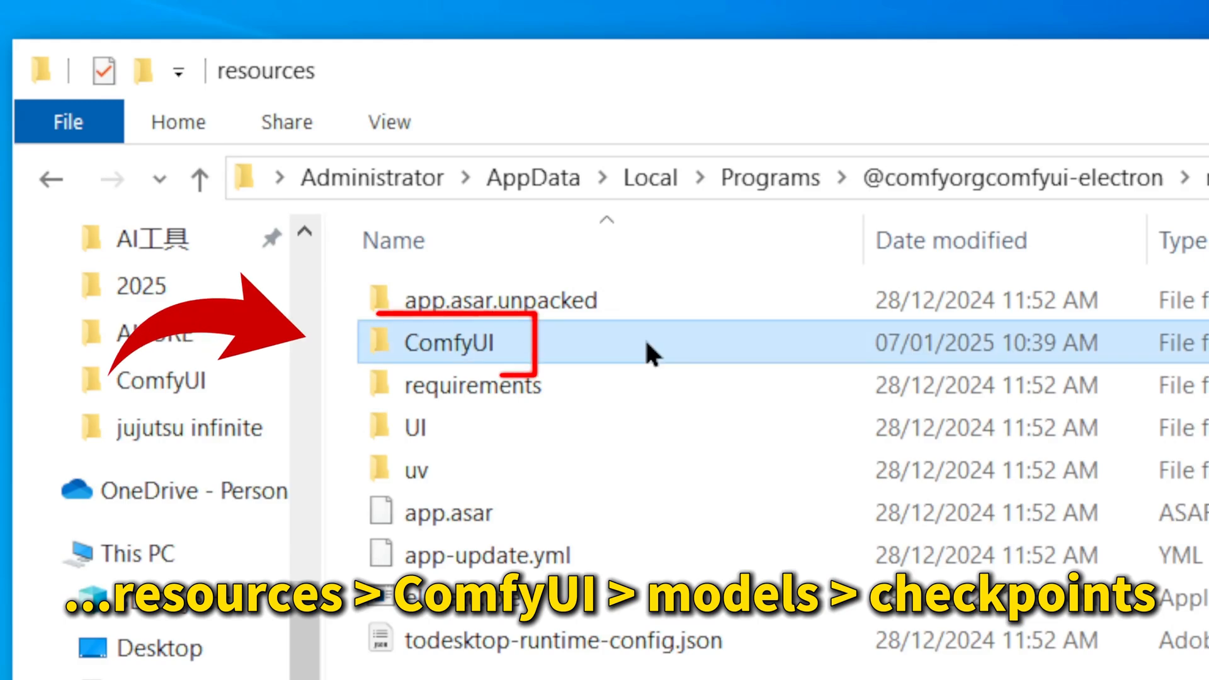
double_click(448, 342)
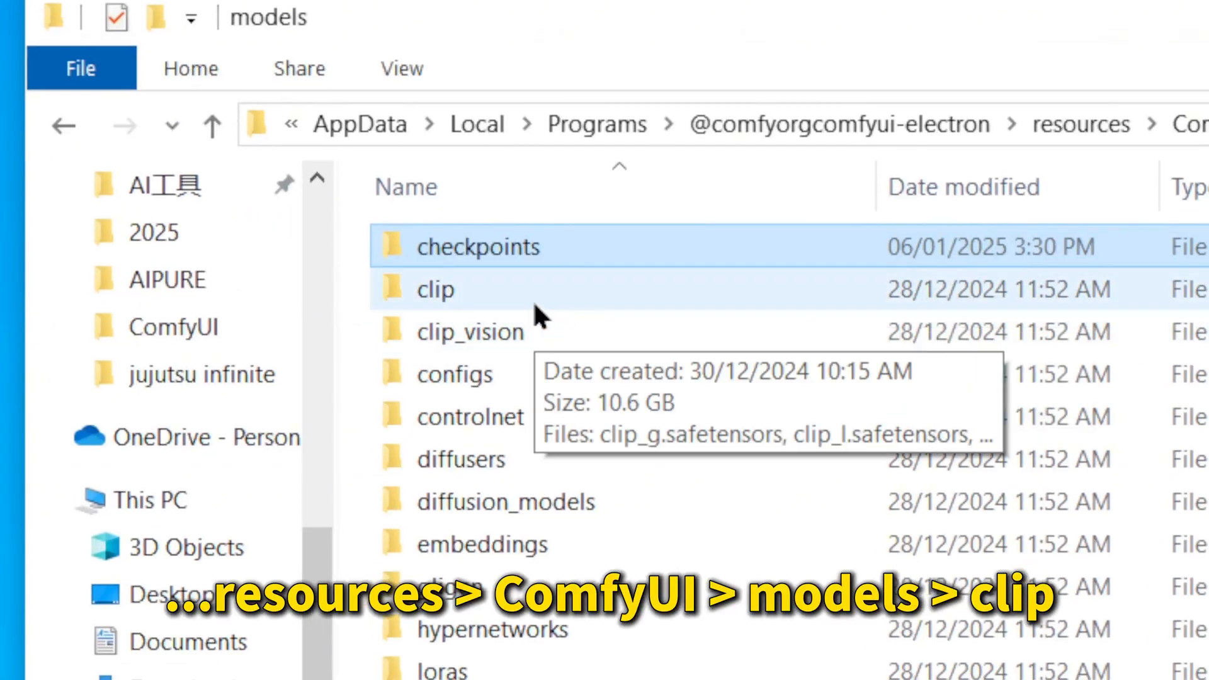
mouse_move(667, 313)
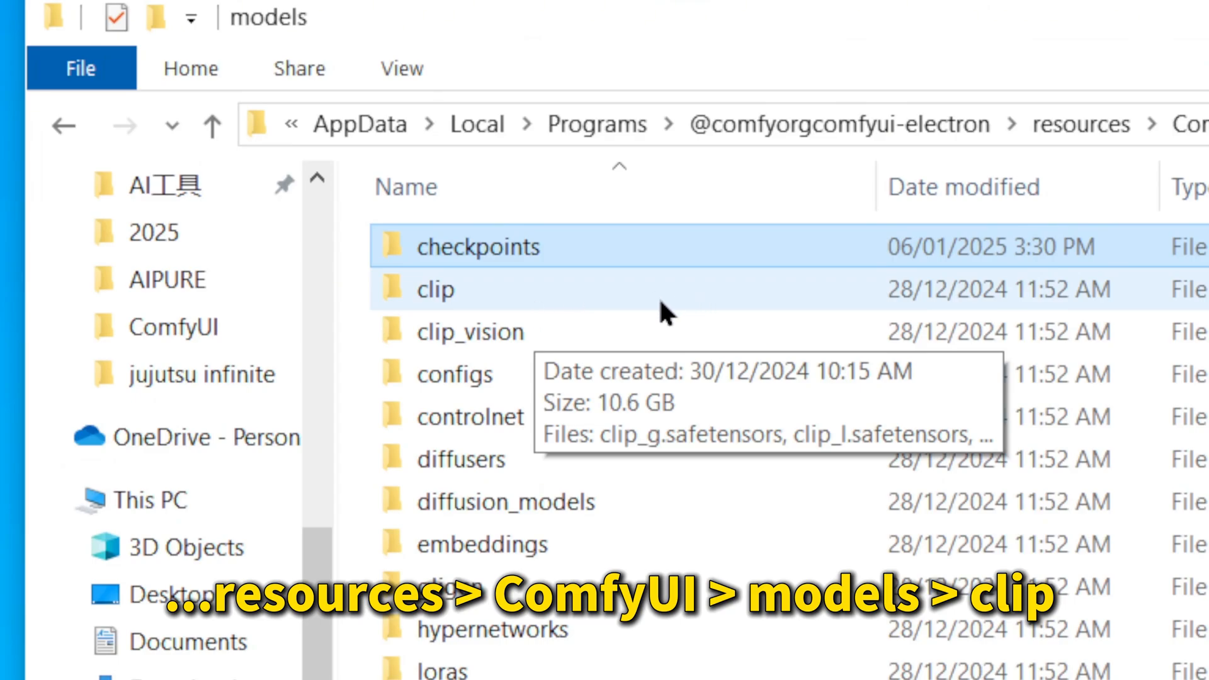
Step: Confirm t5xxl_fp16.safetensors is present in the clip models folder
double_click(434, 289)
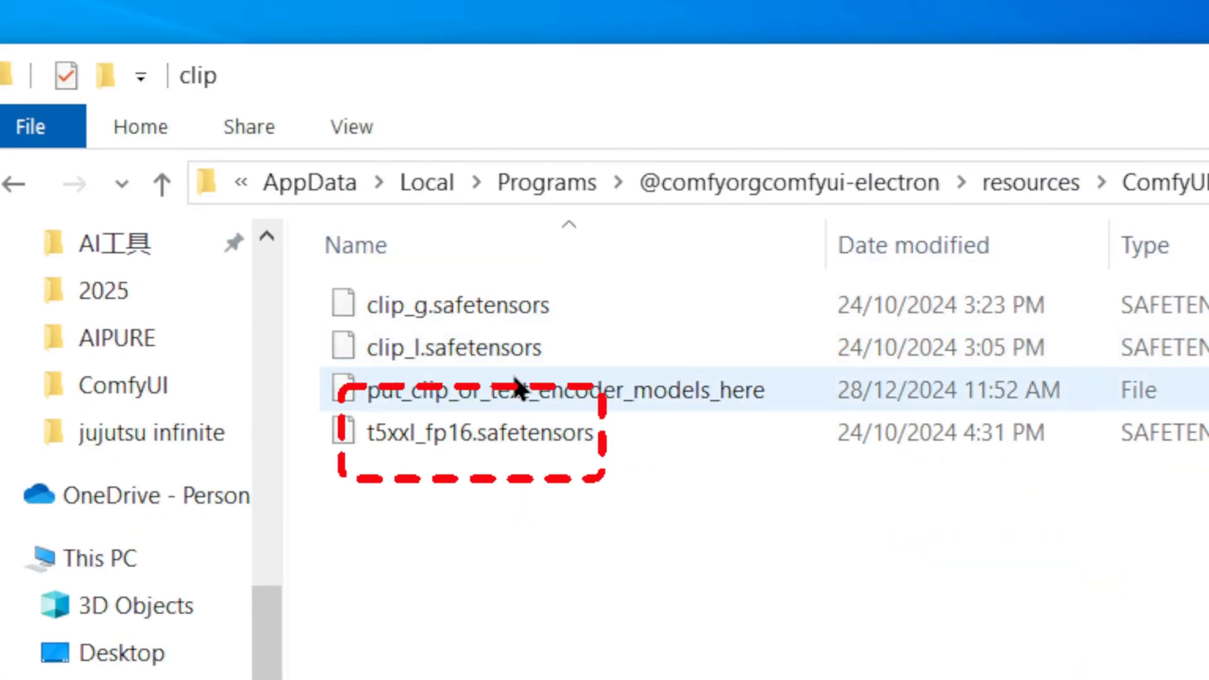
click(471, 433)
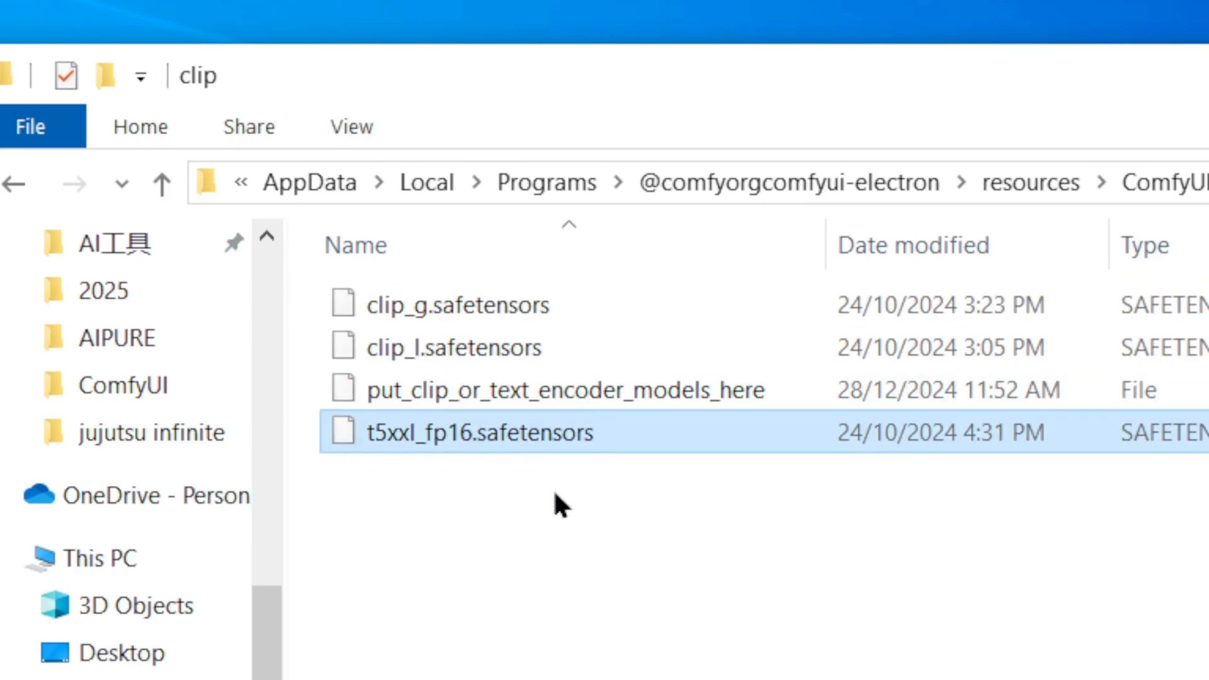
mouse_move(547, 506)
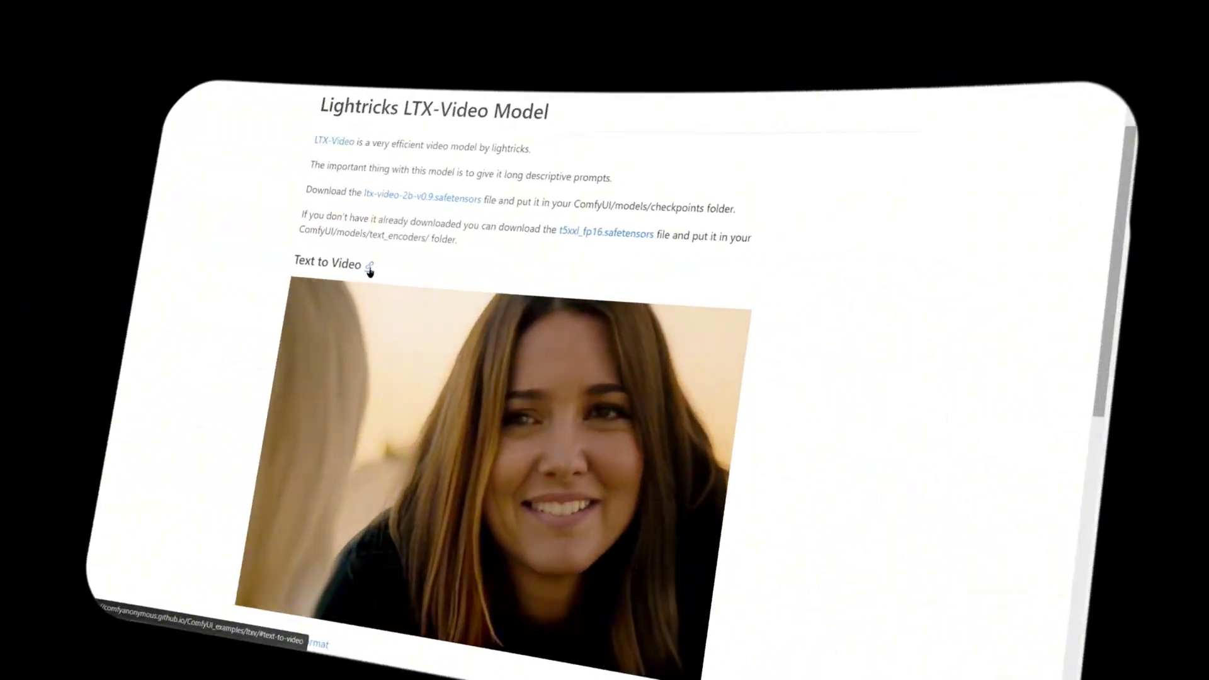
Step: Save the LTX-Video Text to Video example image to the computer
right_click(611, 360)
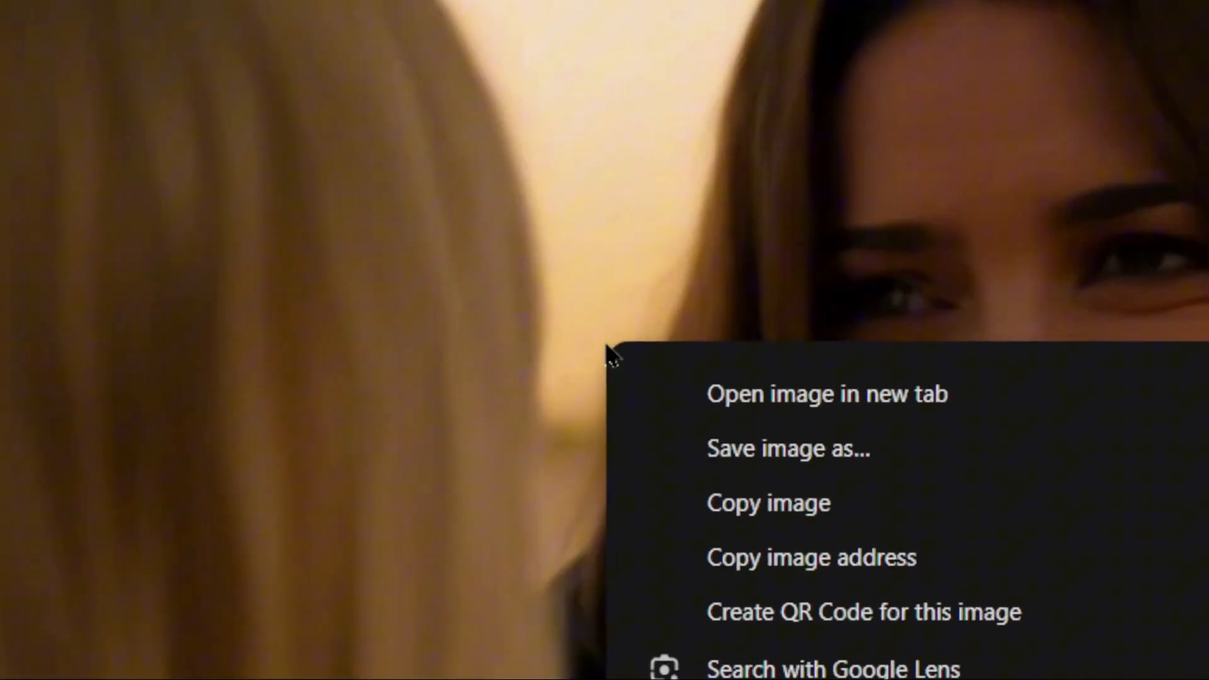
mouse_move(818, 466)
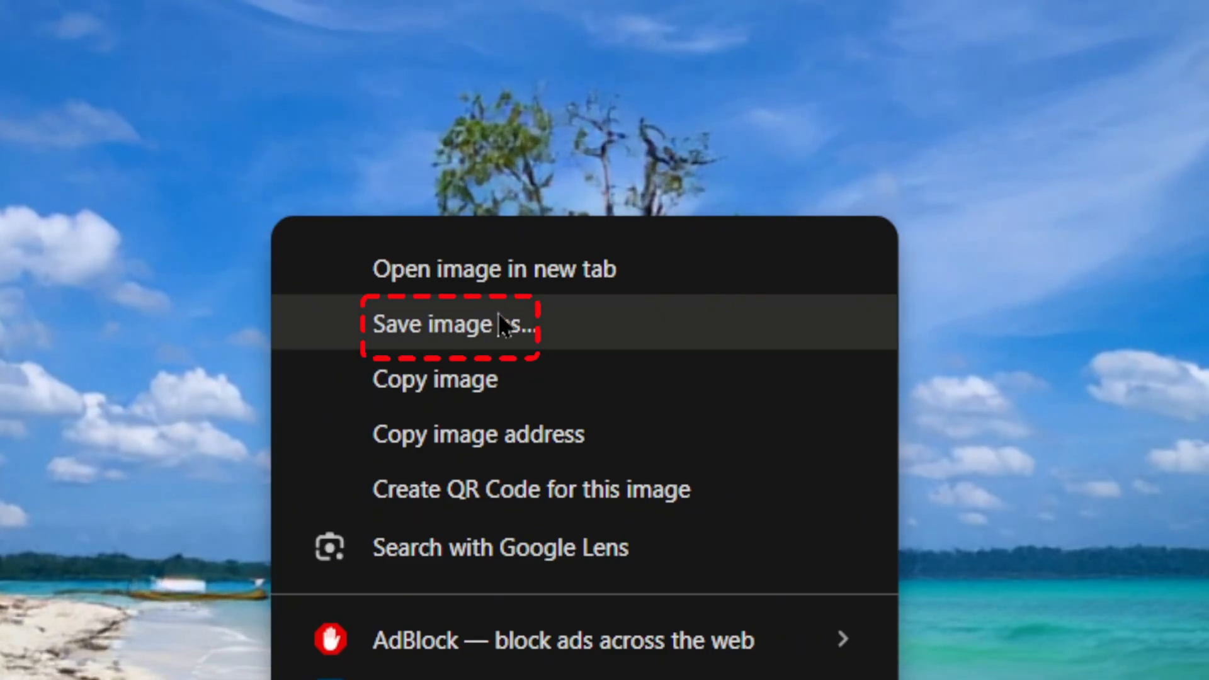
click(449, 323)
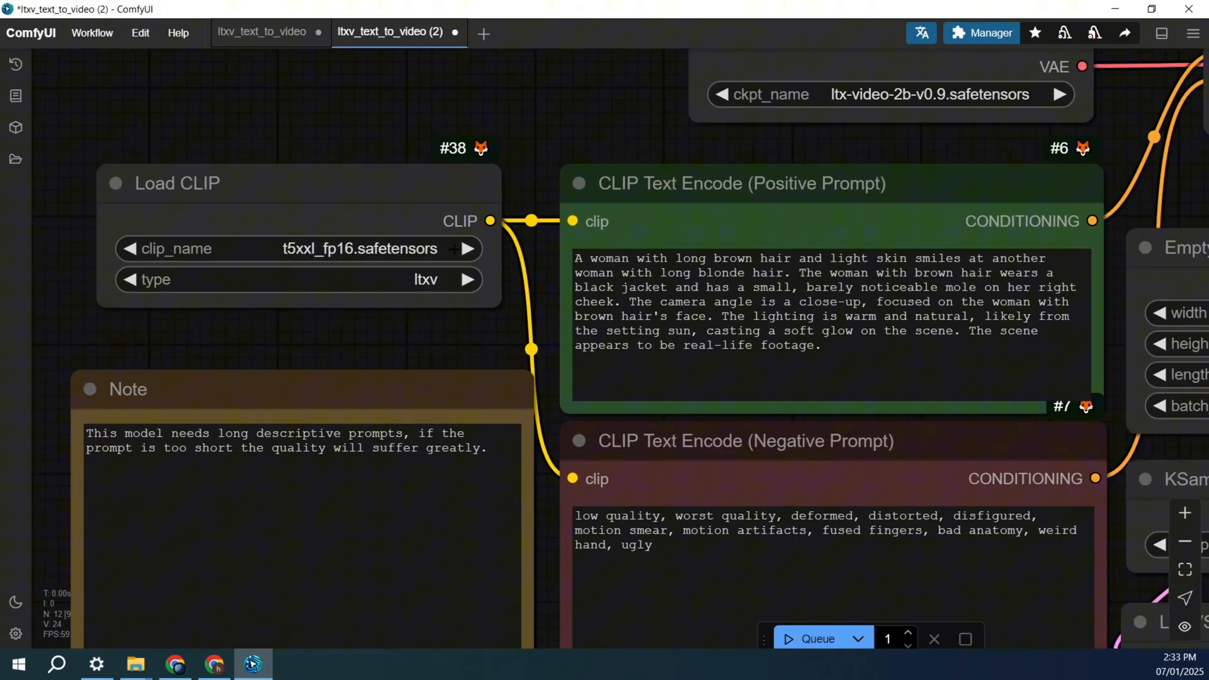
Step: Select t5xxl_fp16.safetensors as the Load CLIP text encoder
click(299, 248)
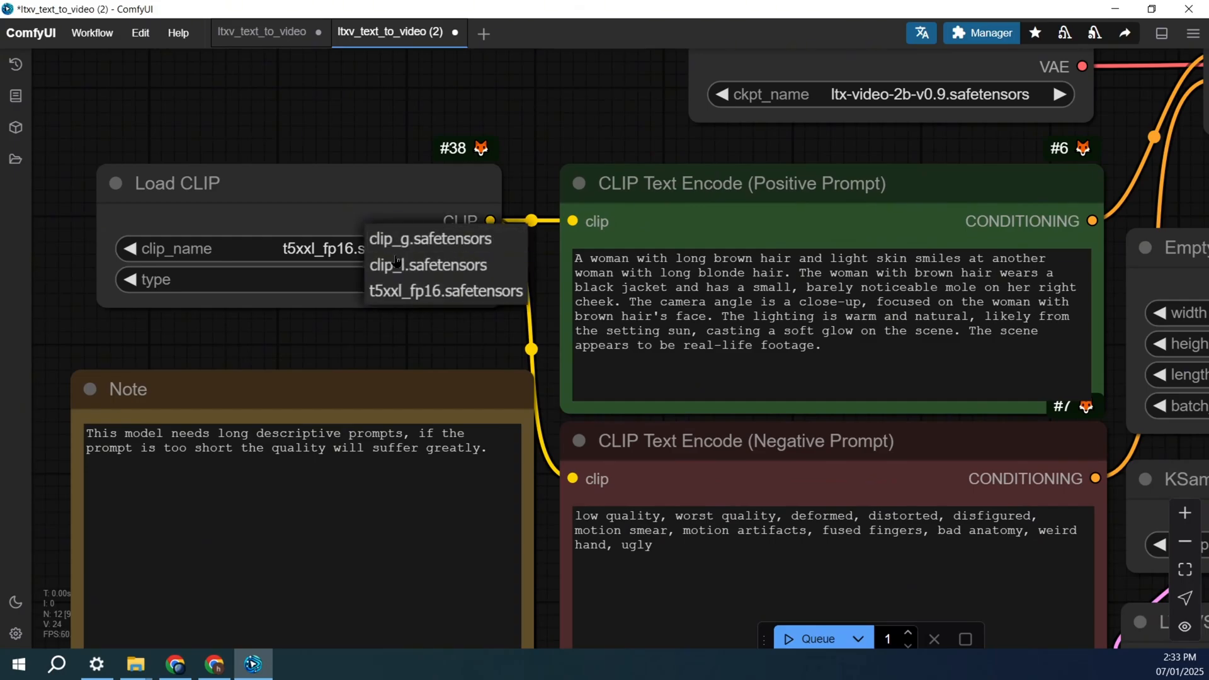
mouse_move(418, 303)
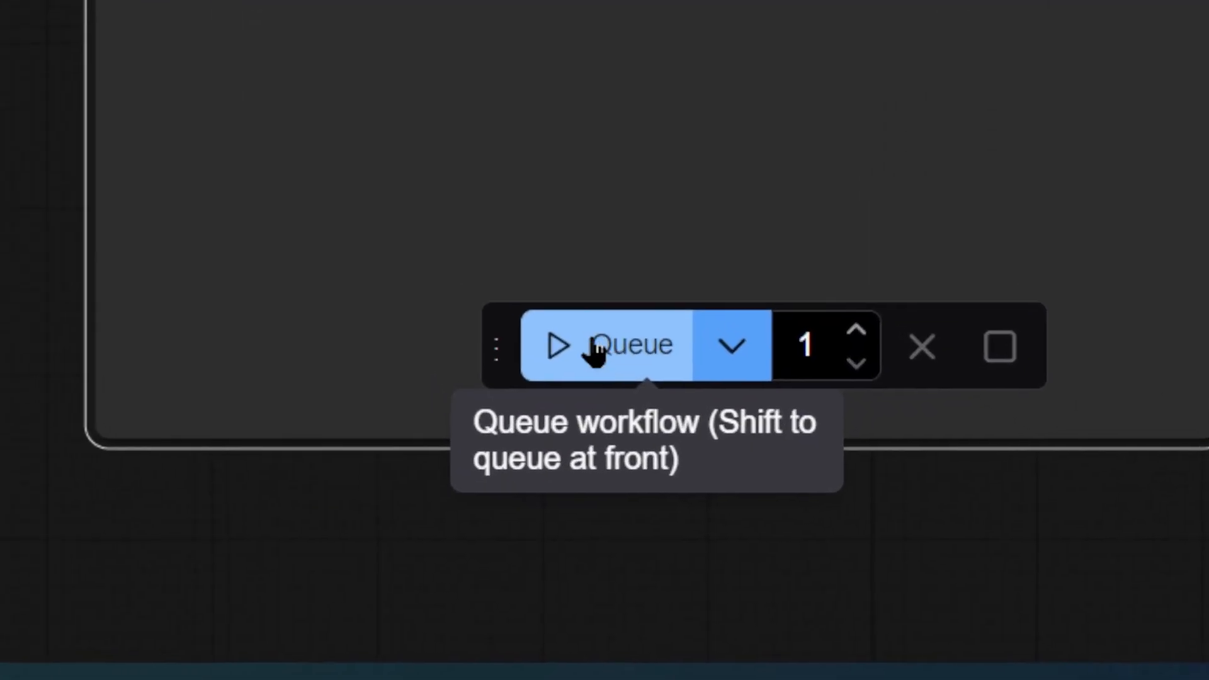
Step: Queue the LTX text-to-video workflow for generation
click(609, 344)
text(video)
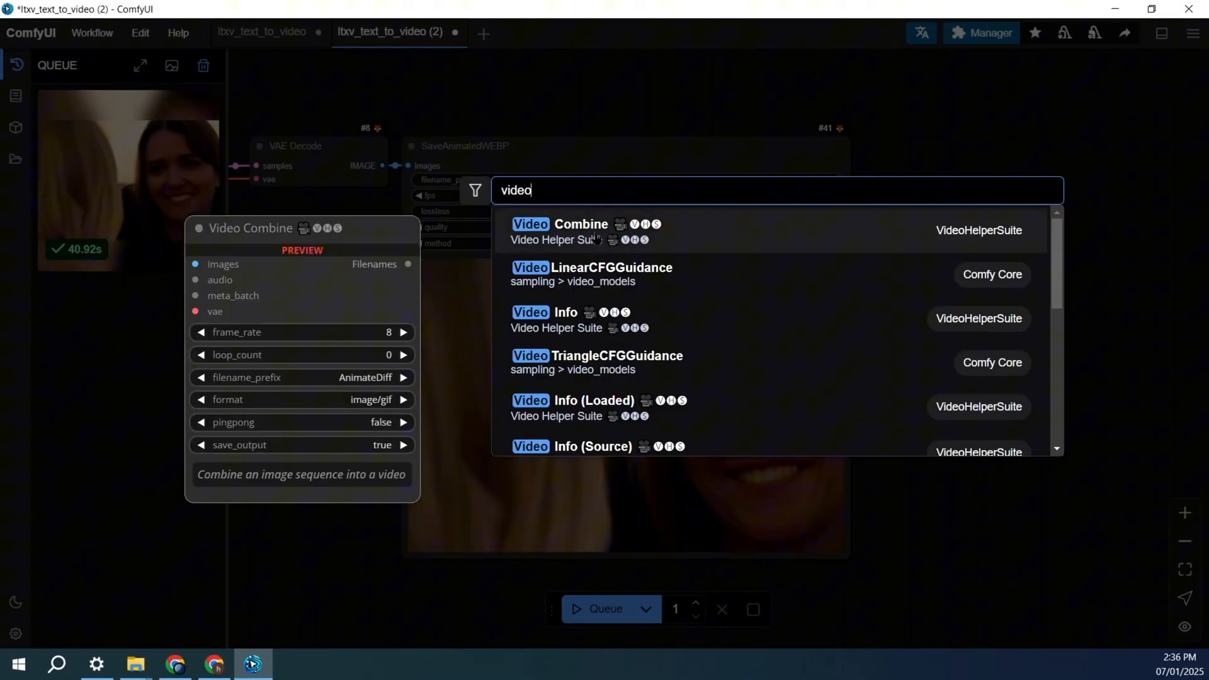
Step: Add Video Combine fed by VAE Decode images with format video/h264-mp4
click(580, 224)
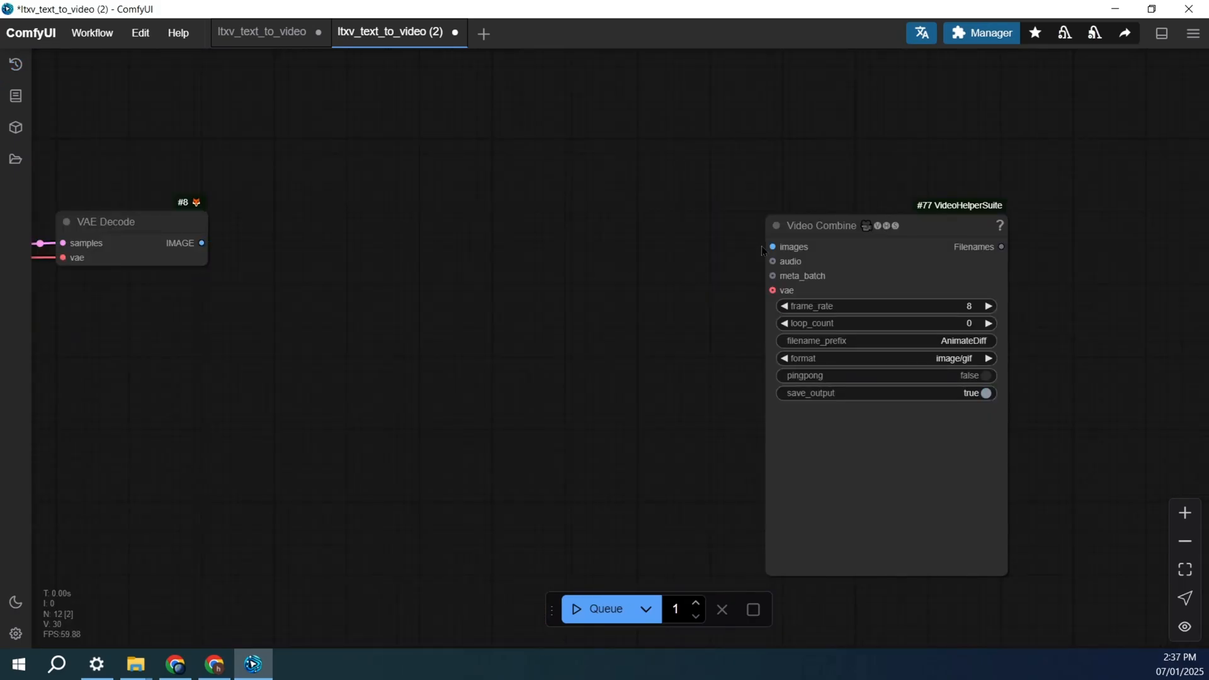
drag(202, 243, 770, 247)
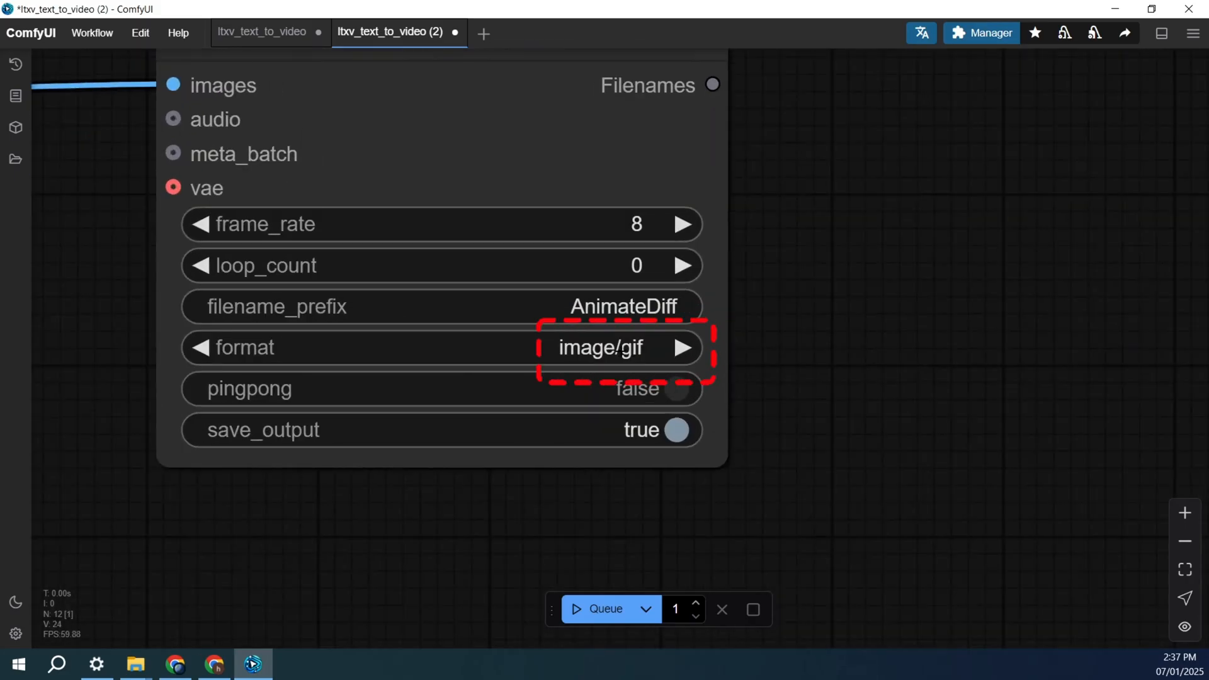
click(618, 347)
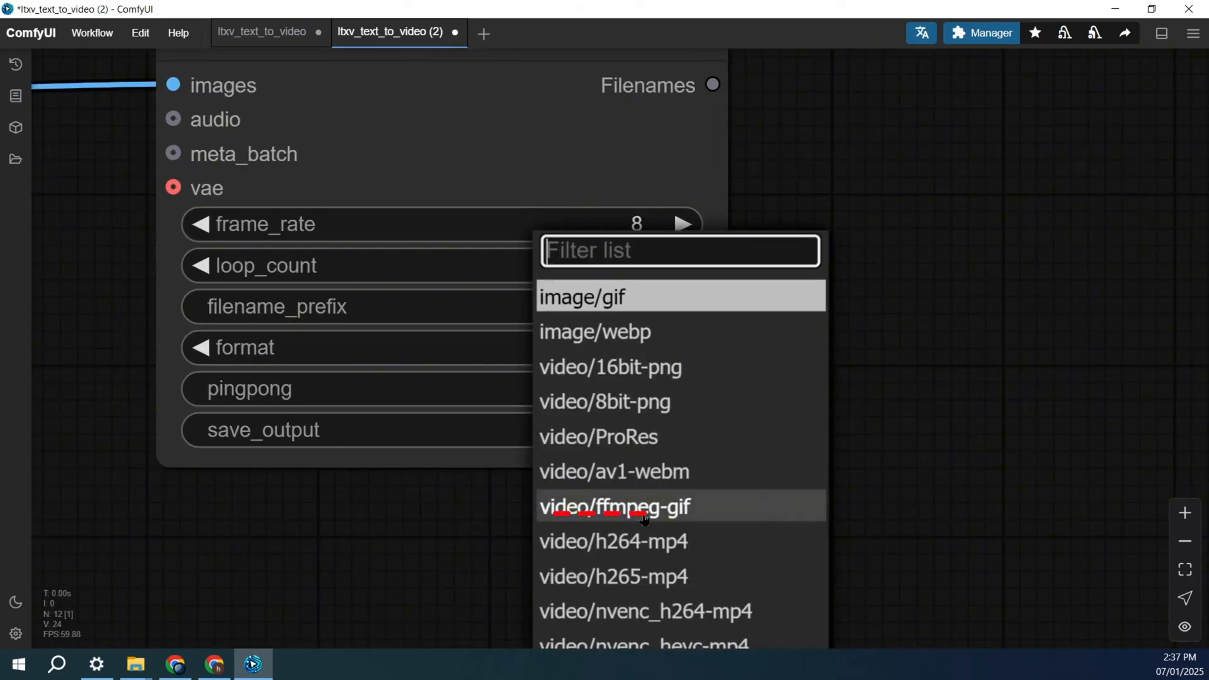
click(613, 542)
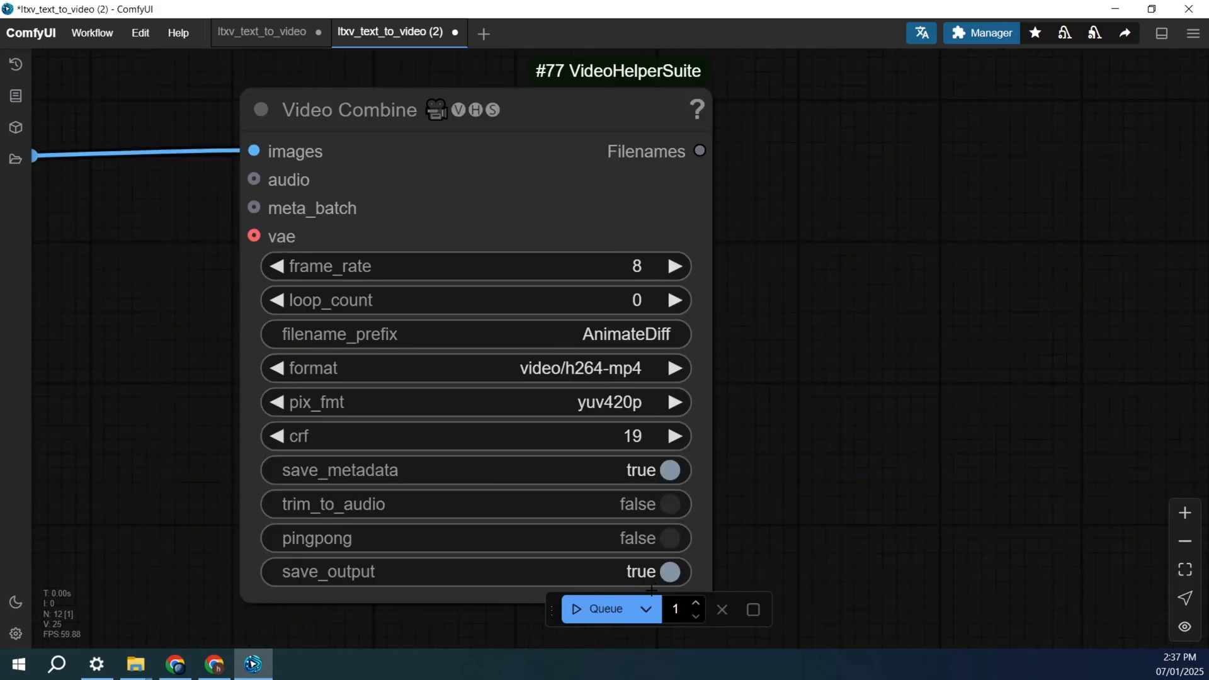
click(12, 65)
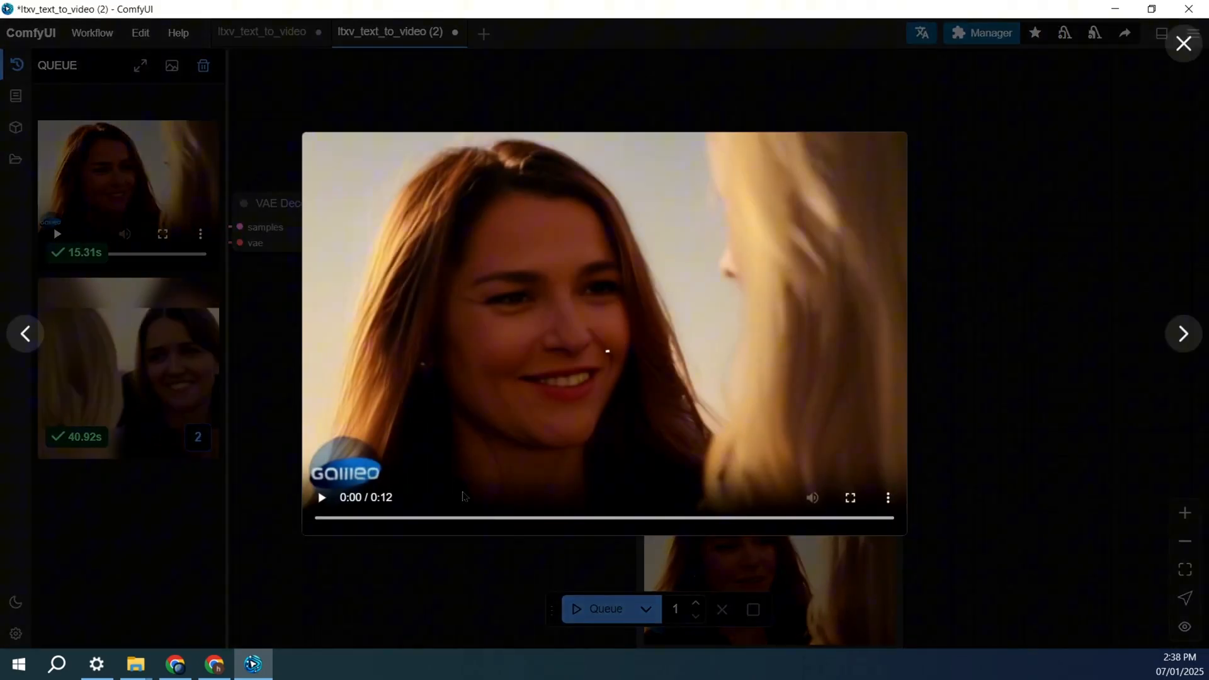
Step: Play the generated clip and bring up its extra options menu
click(321, 497)
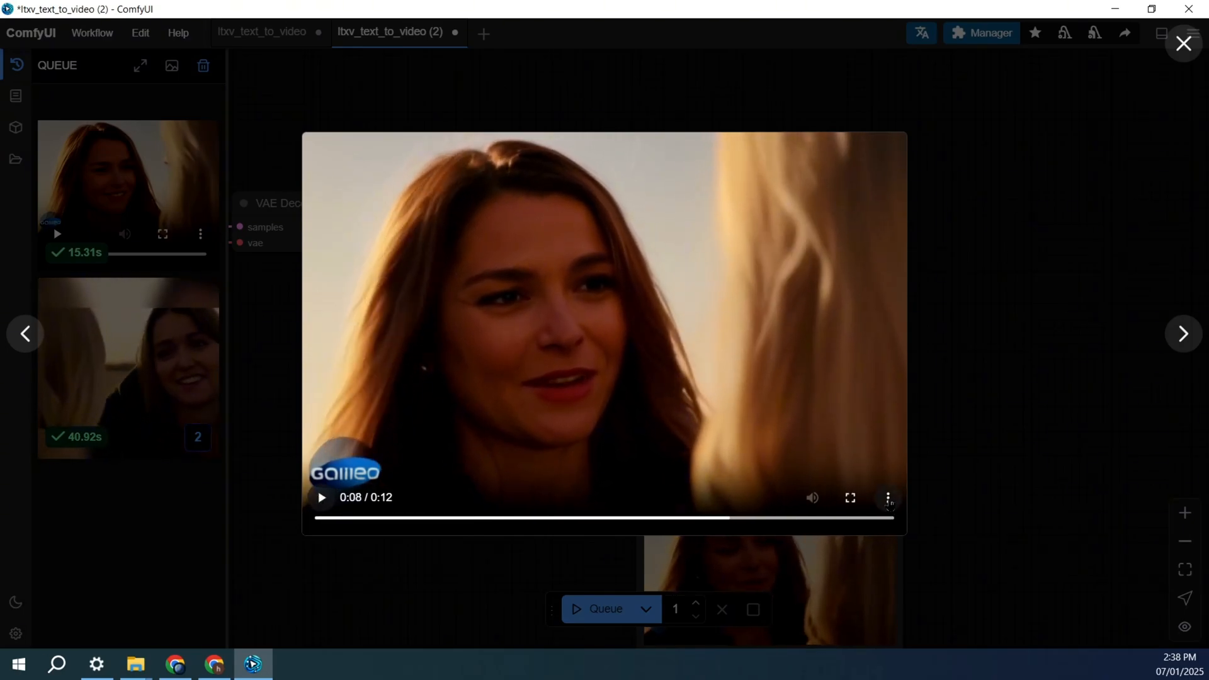
click(888, 497)
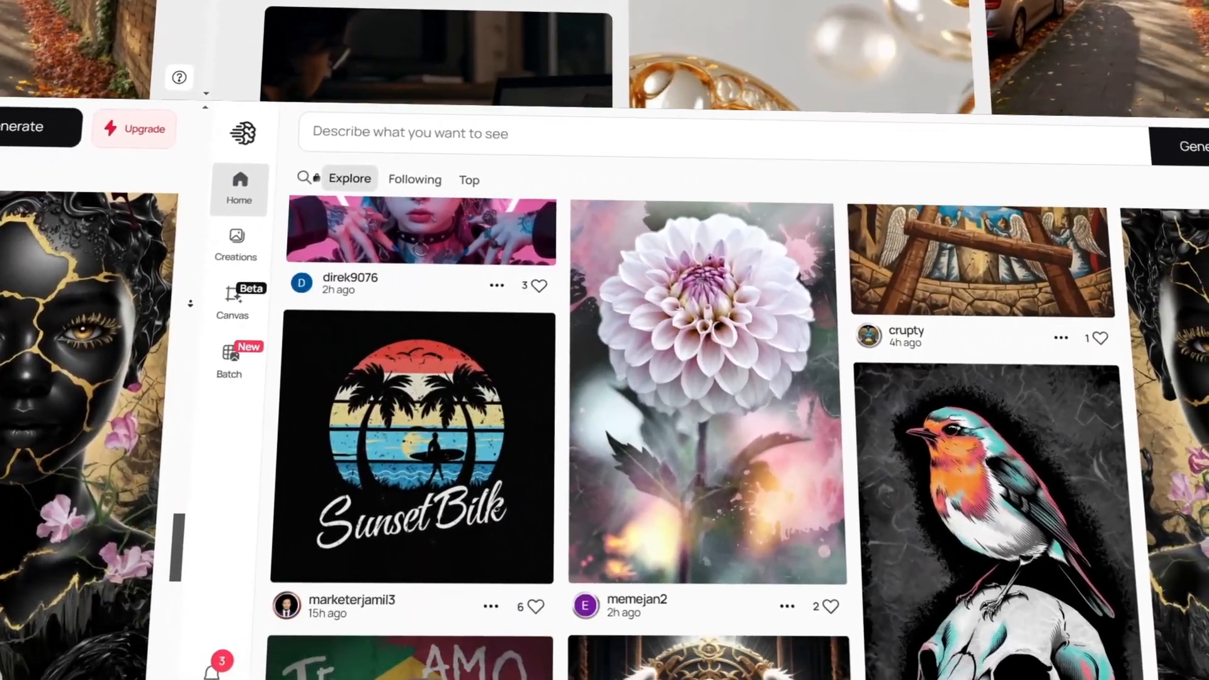
scroll(down, 3)
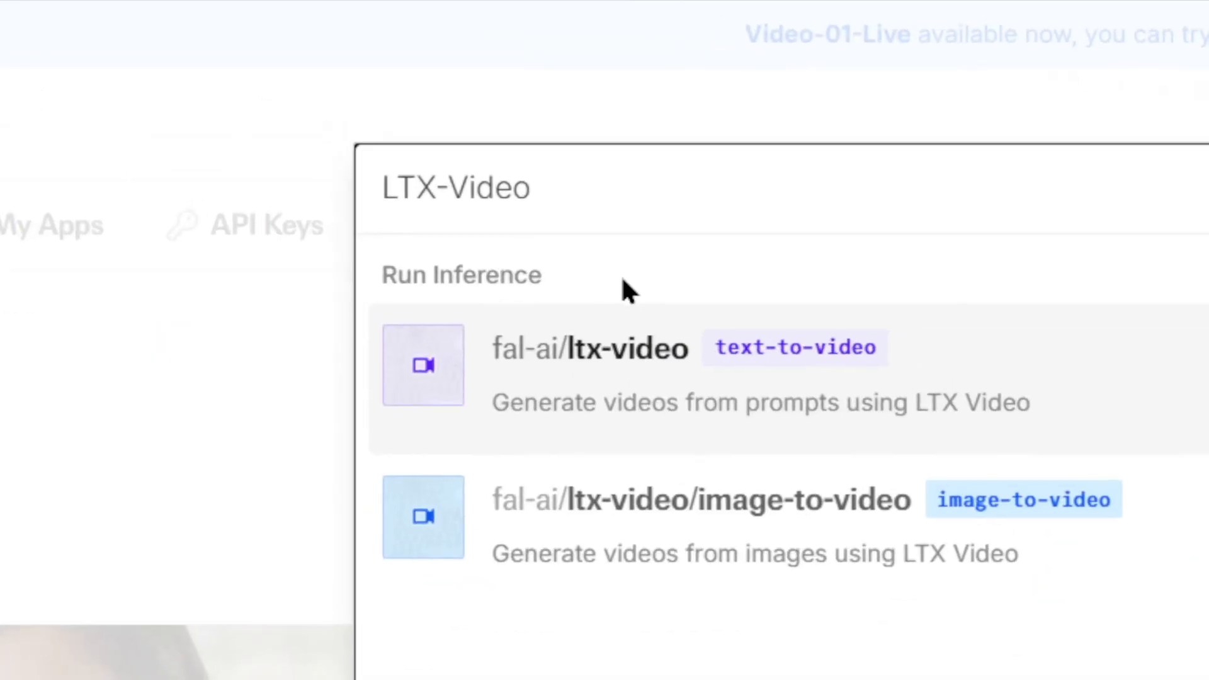
mouse_move(747, 441)
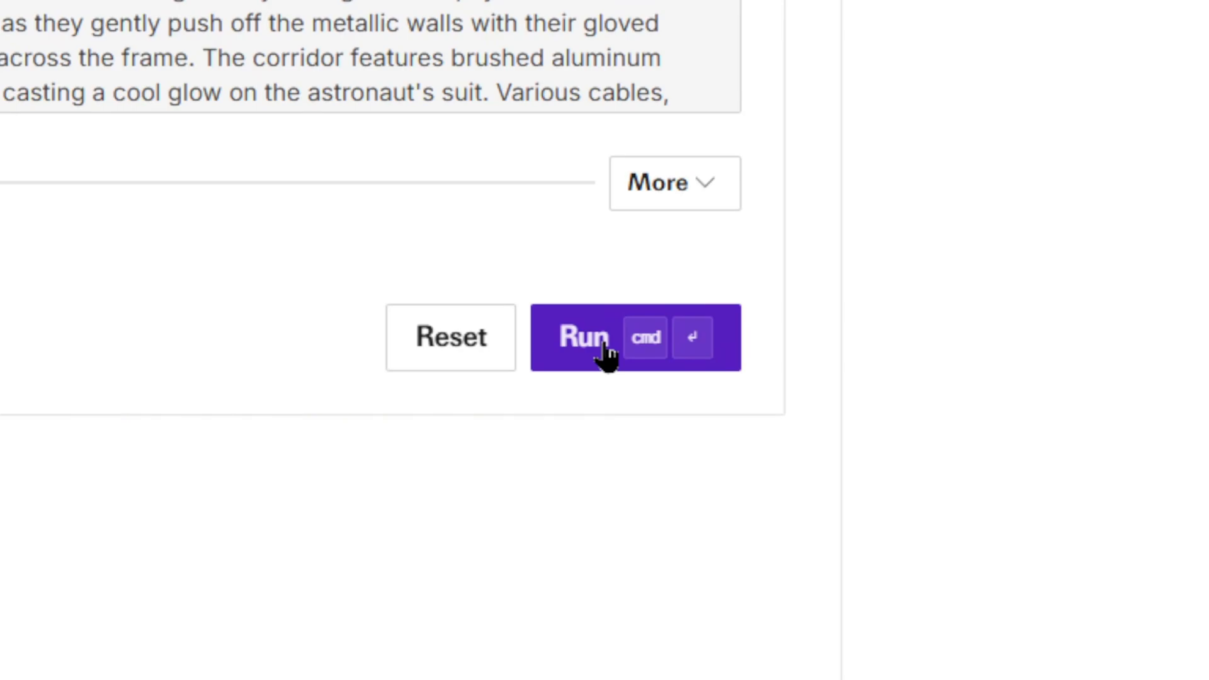
Step: Run the astronaut spaceship-corridor prompt in fal.ai's ltx-video playground
click(605, 337)
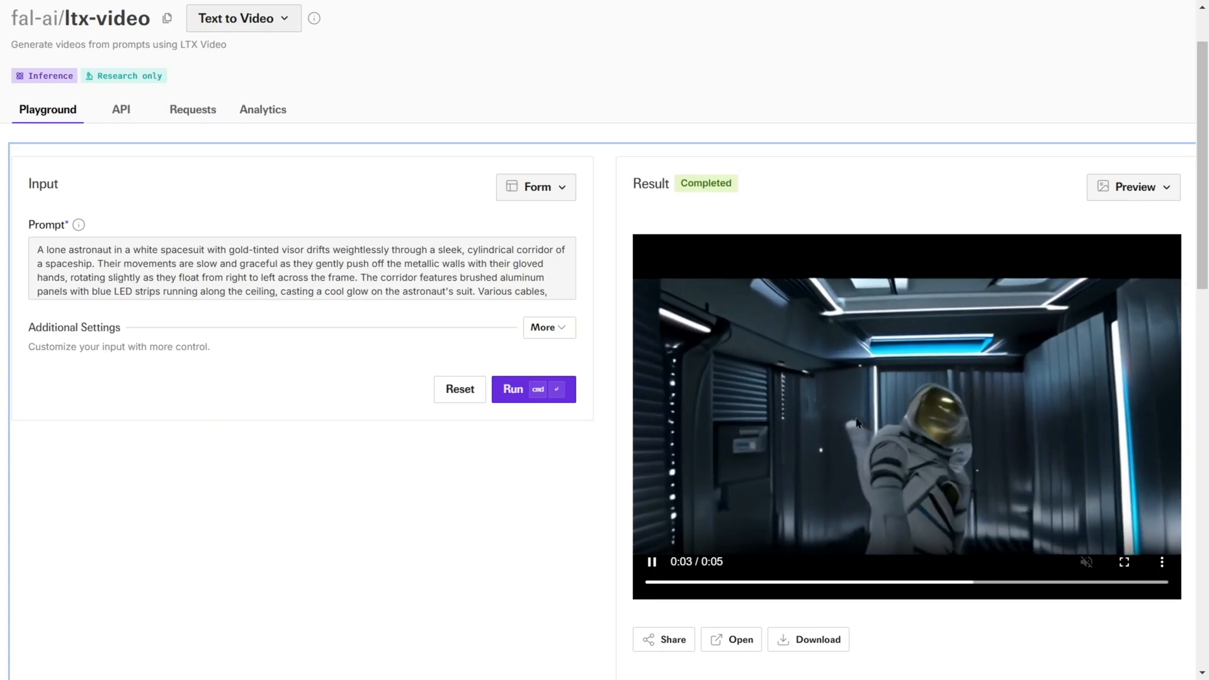
click(511, 389)
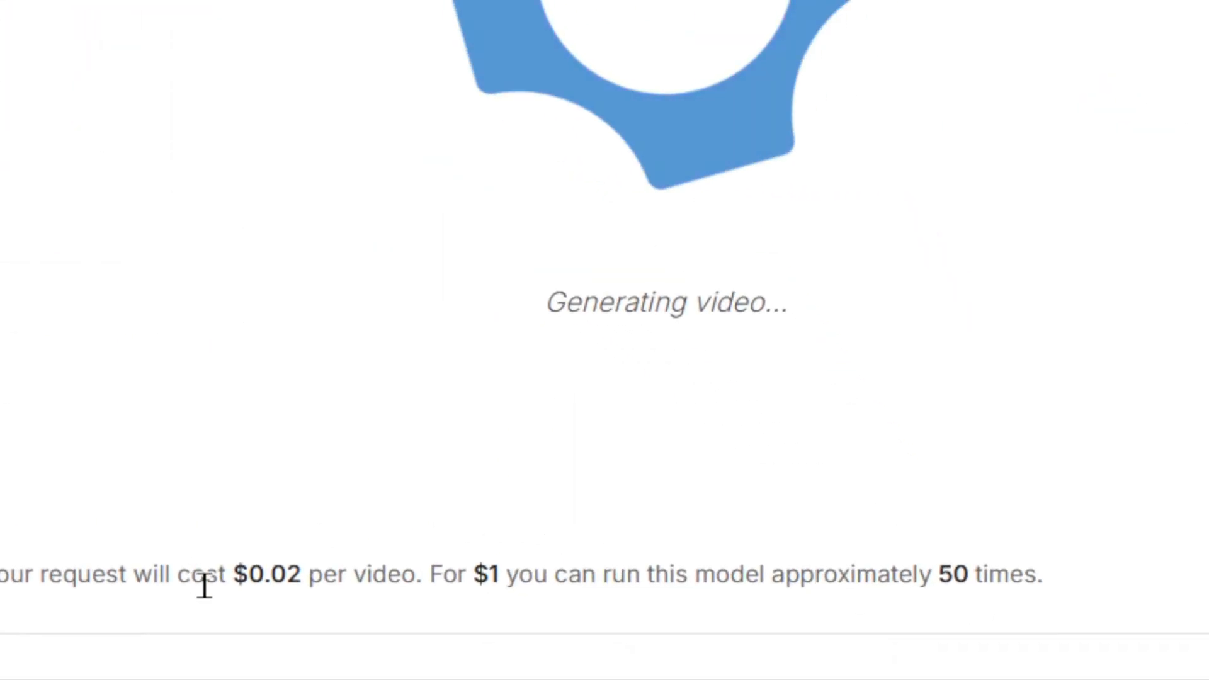